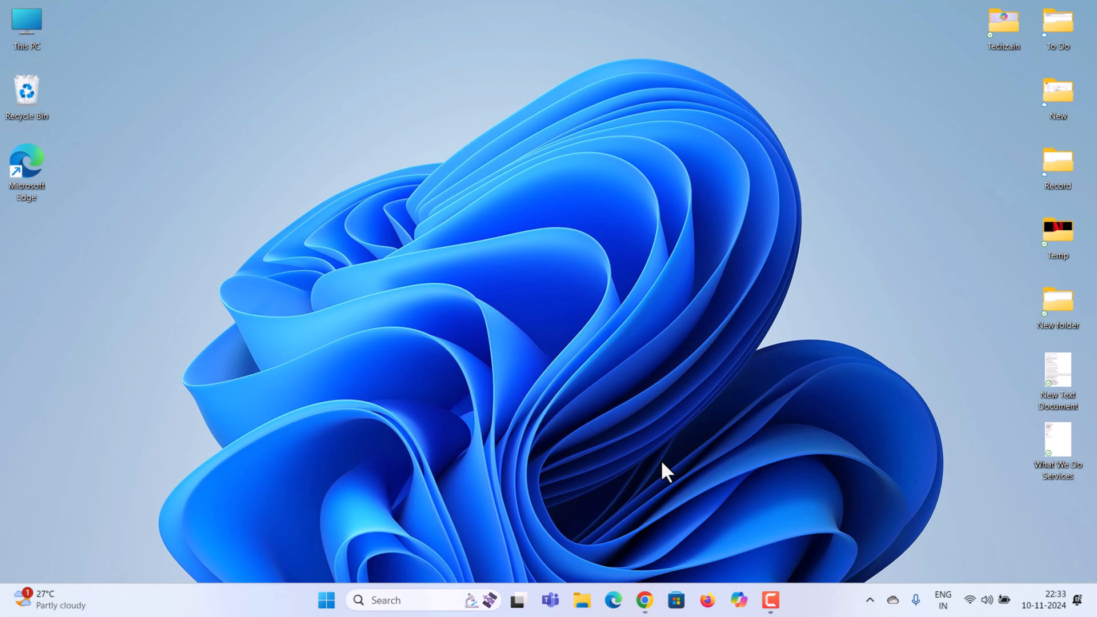
- Open the Gamma website (gamma.app) in Chrome from the taskbar
click(644, 600)
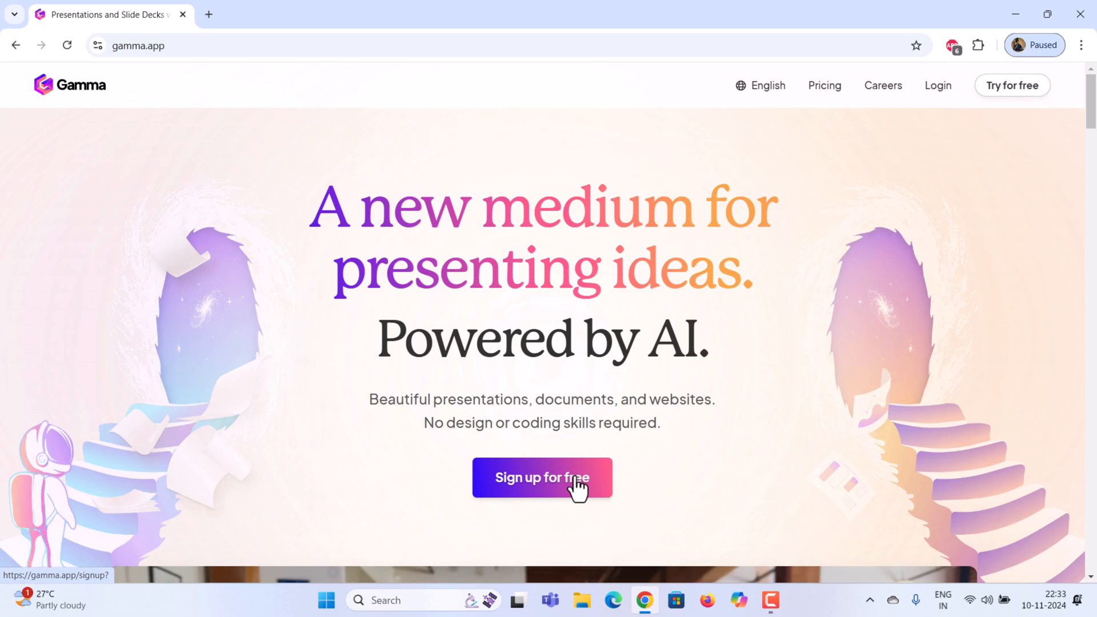
- Sign up for free on the Gamma homepage to reach the Create with AI page
click(542, 478)
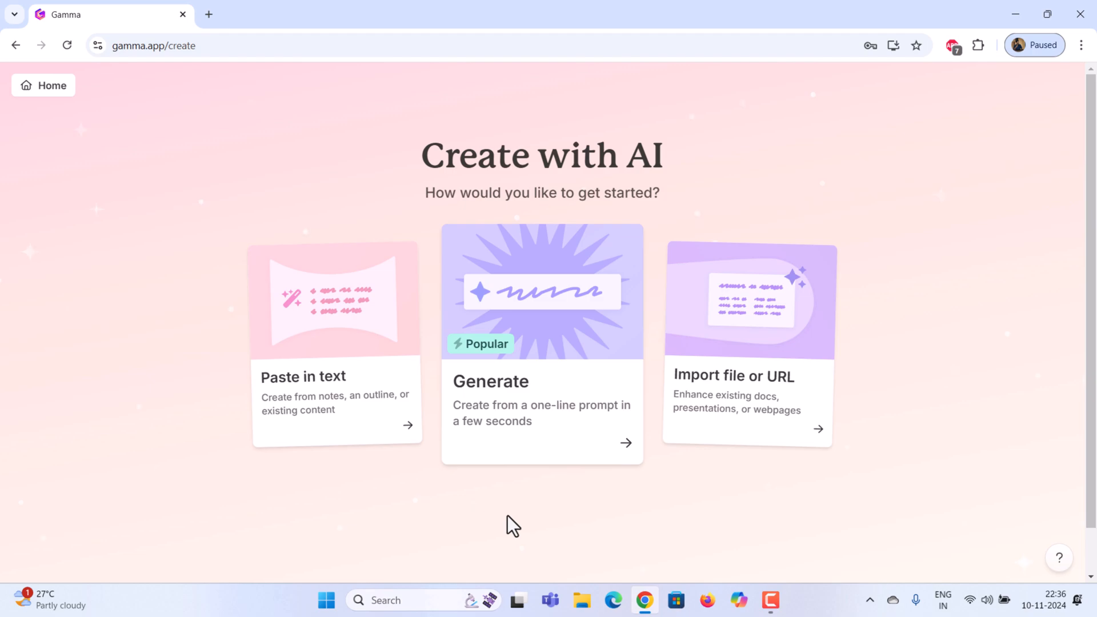
mouse_move(838, 257)
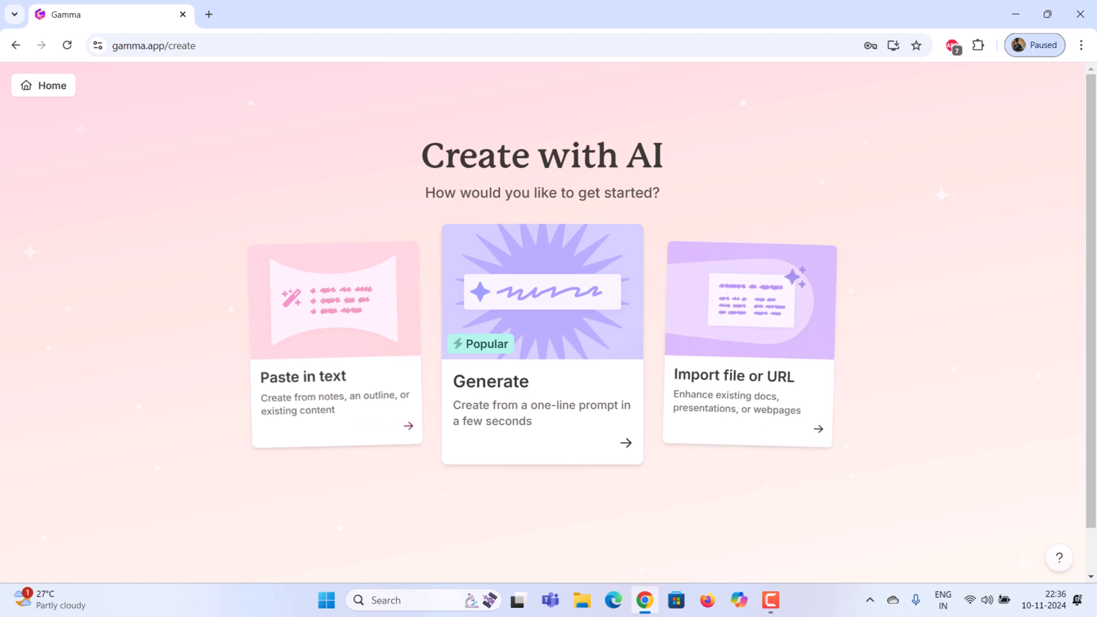
mouse_move(335, 343)
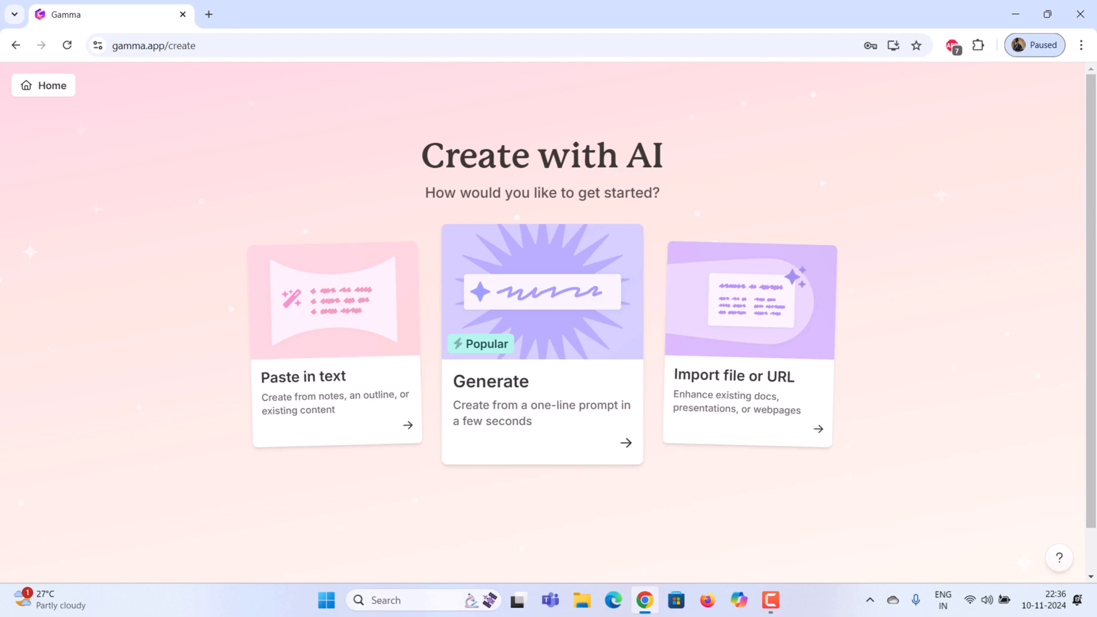
mouse_move(598, 518)
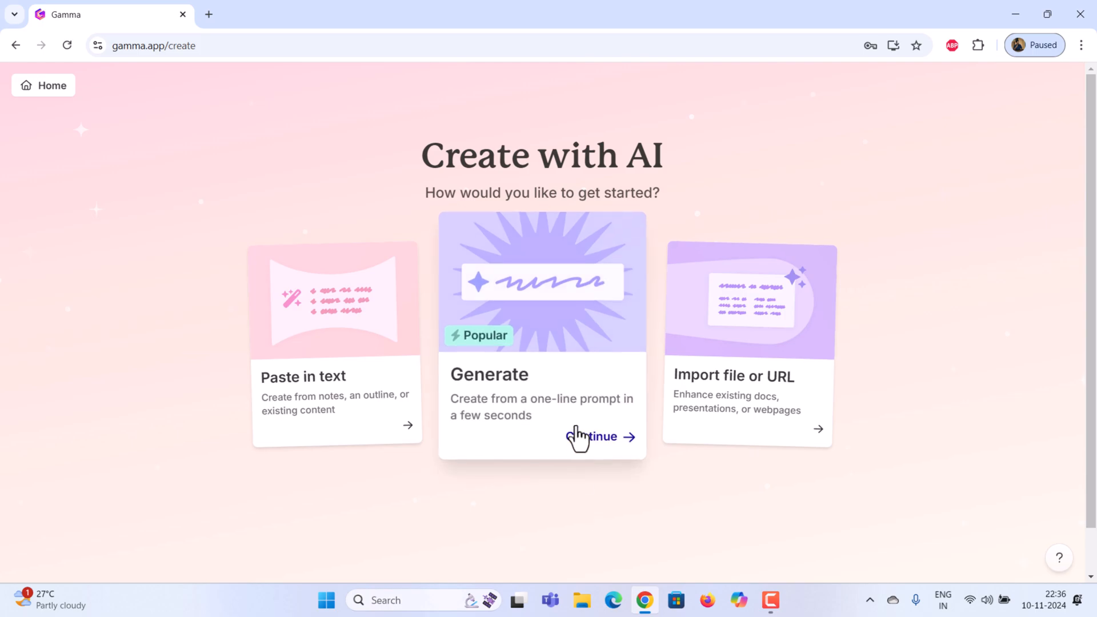
- Request an 8-card outline from the prompt 'How to learn digital marketing'
click(598, 437)
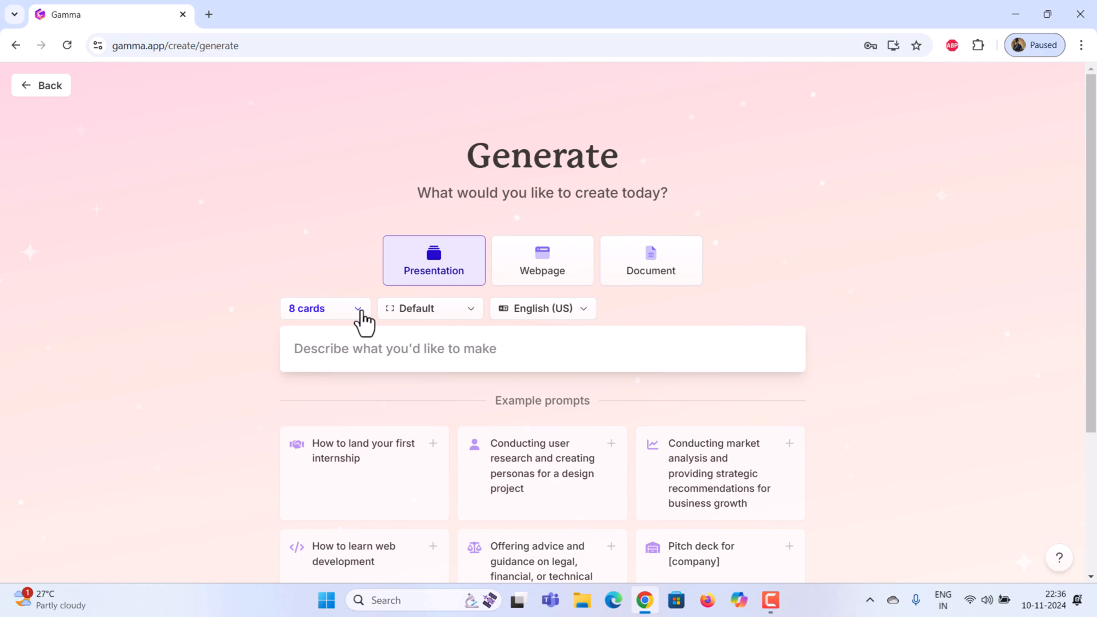
click(325, 307)
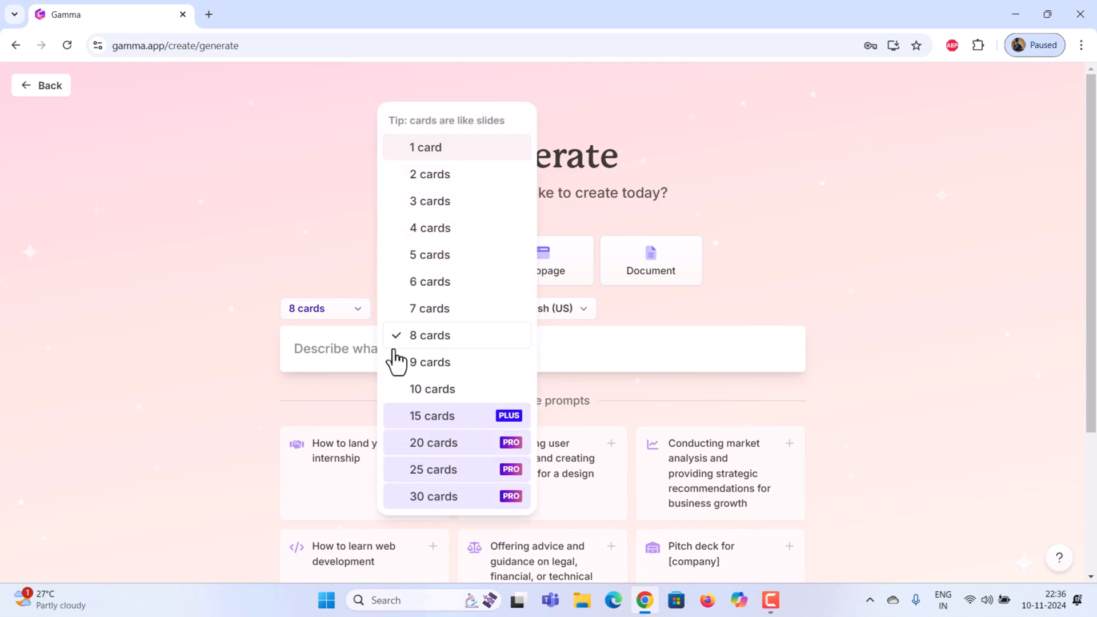
mouse_move(426, 396)
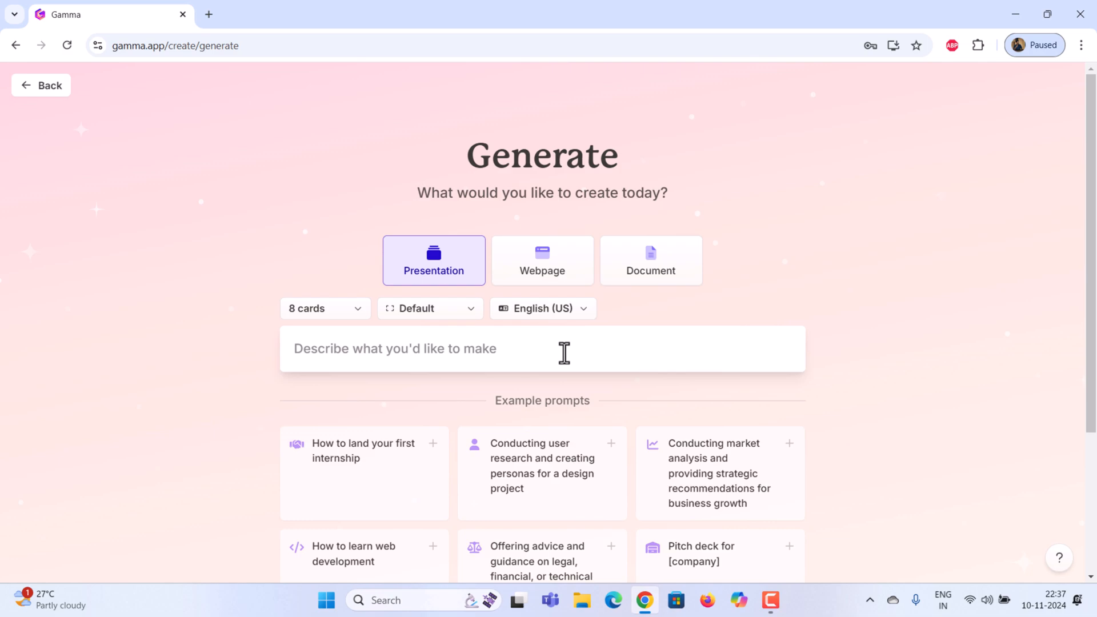
click(541, 348)
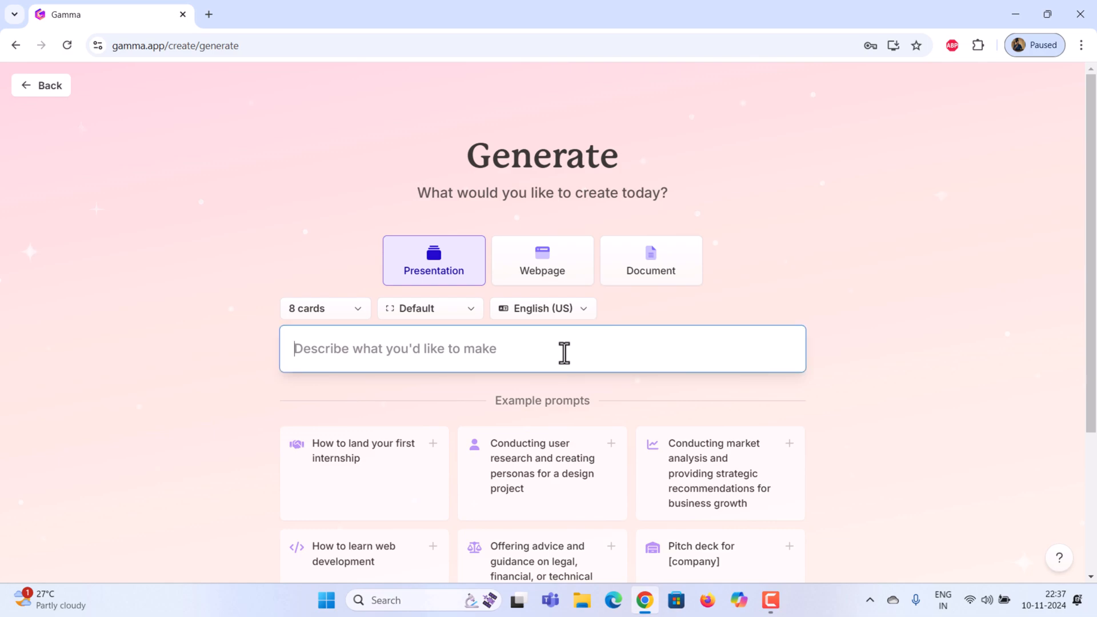
text(How to learn digital marketing)
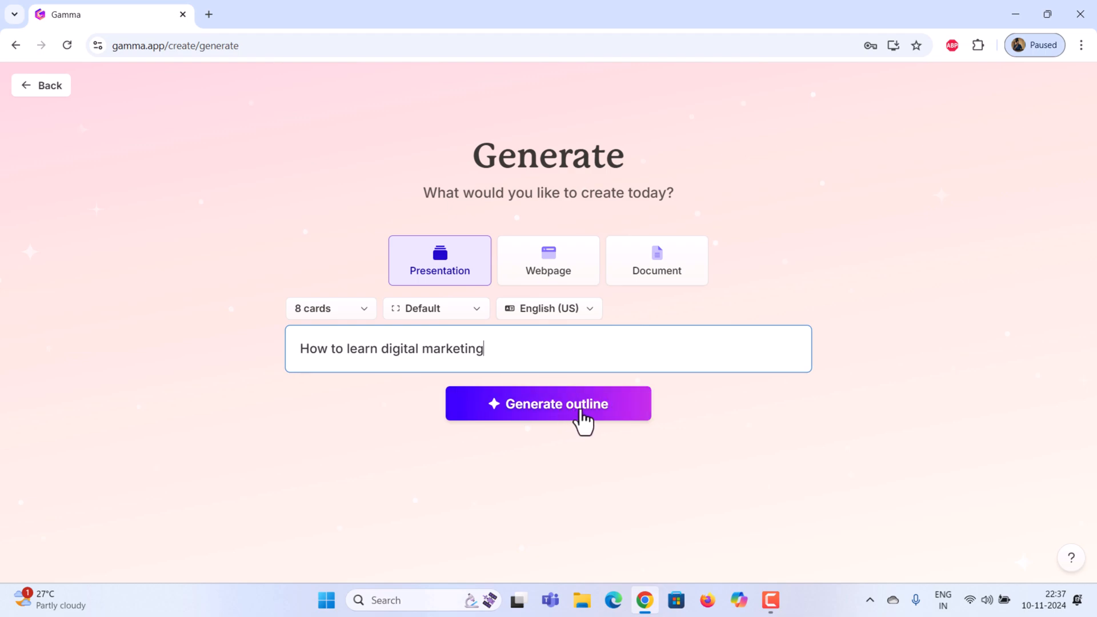
click(547, 403)
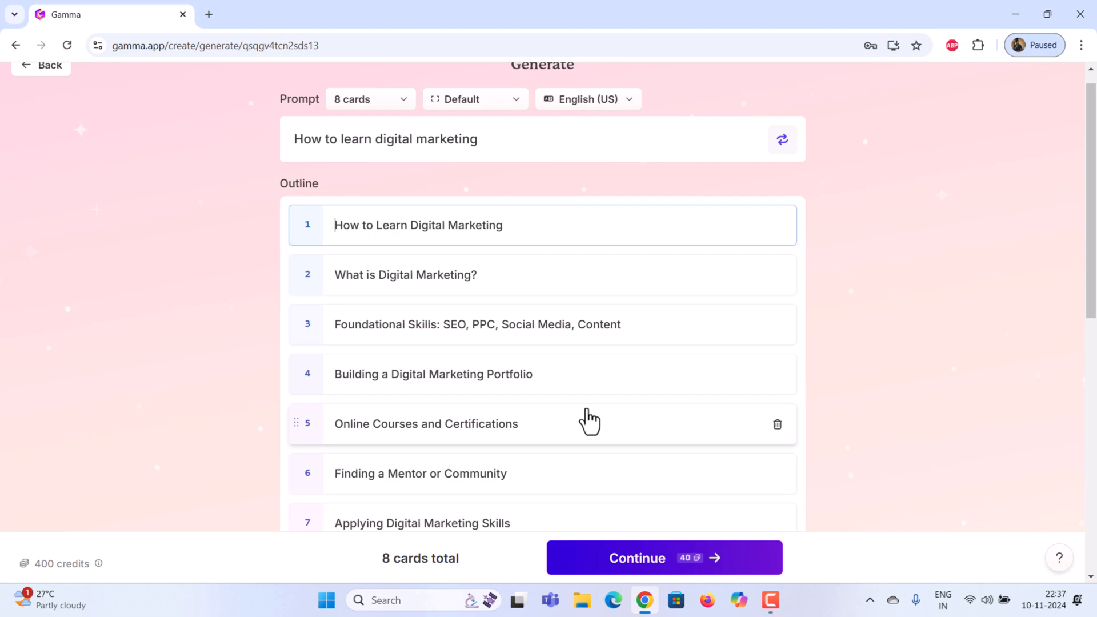
mouse_move(858, 335)
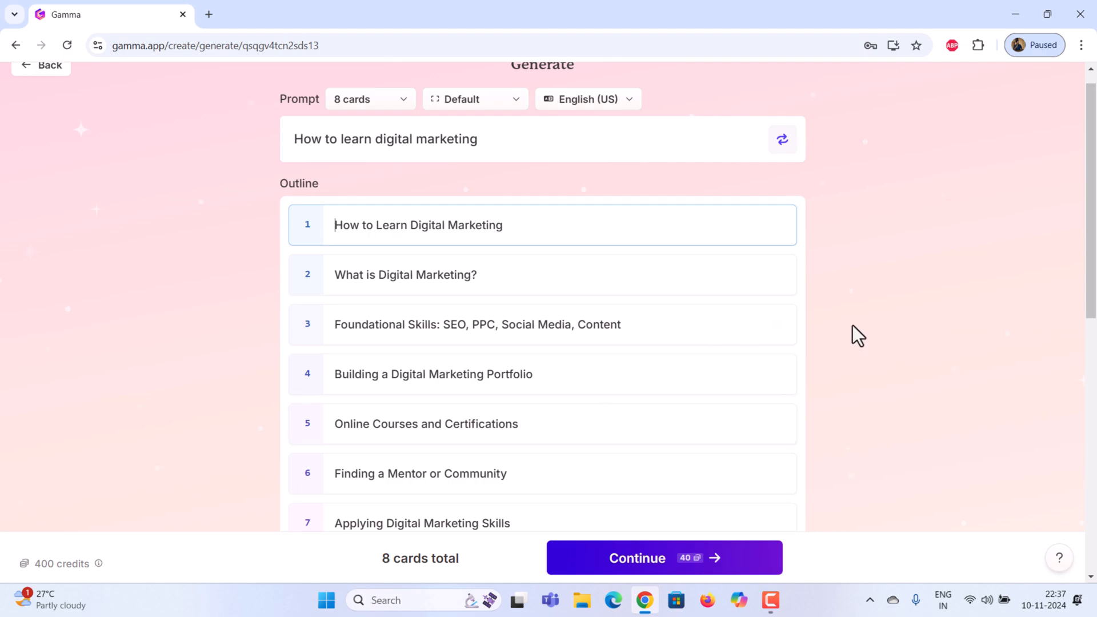
- Review the eight-topic outline and continue to the theme picker
scroll(down, 3)
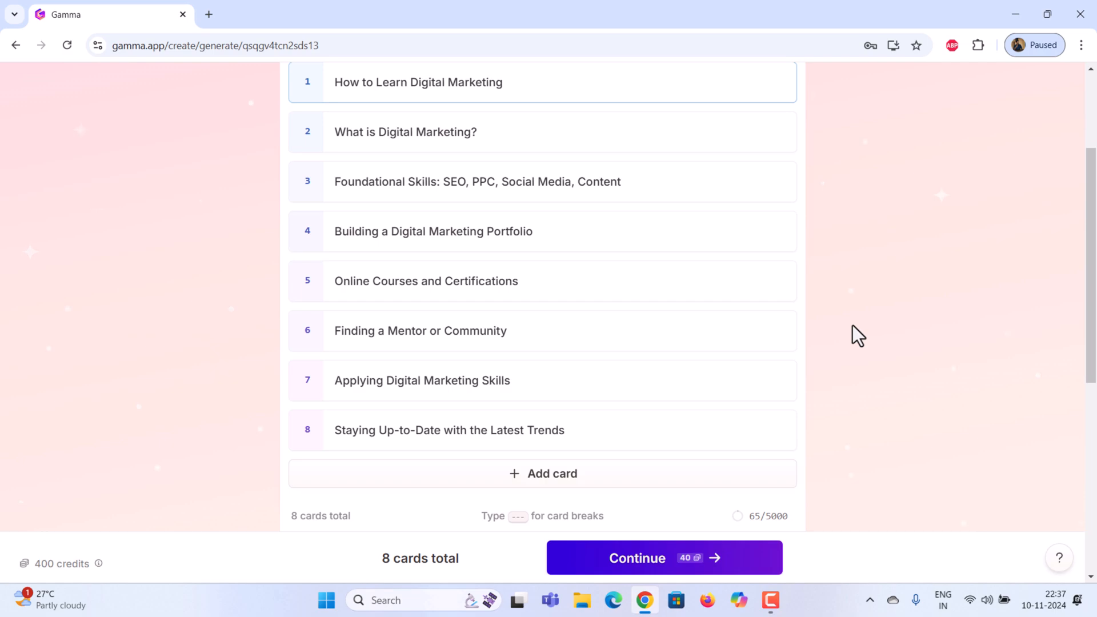
mouse_move(693, 563)
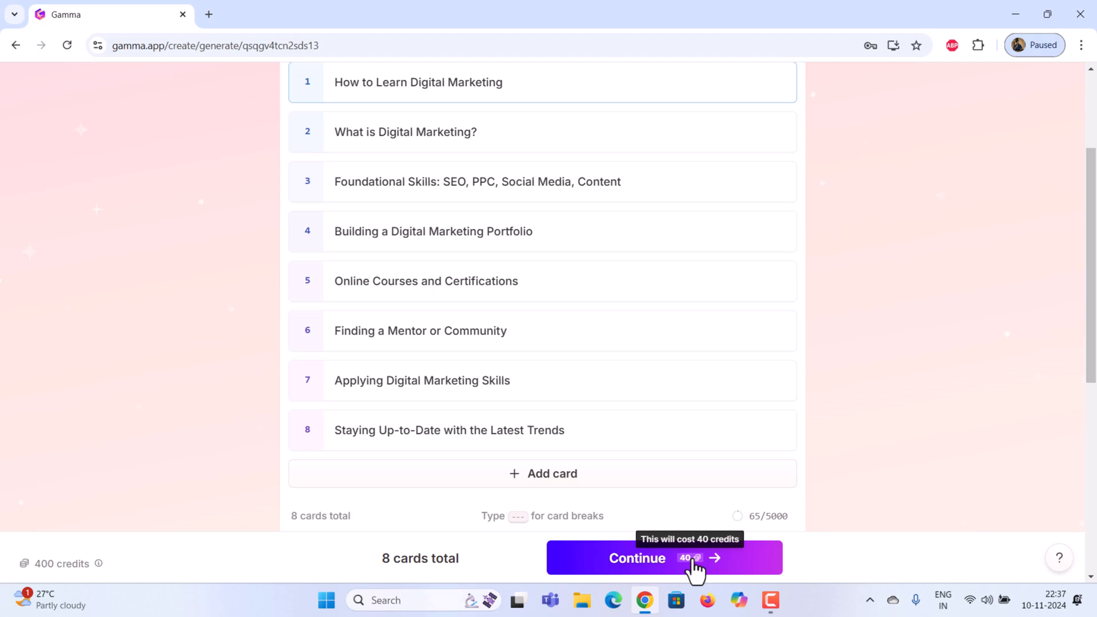
click(662, 558)
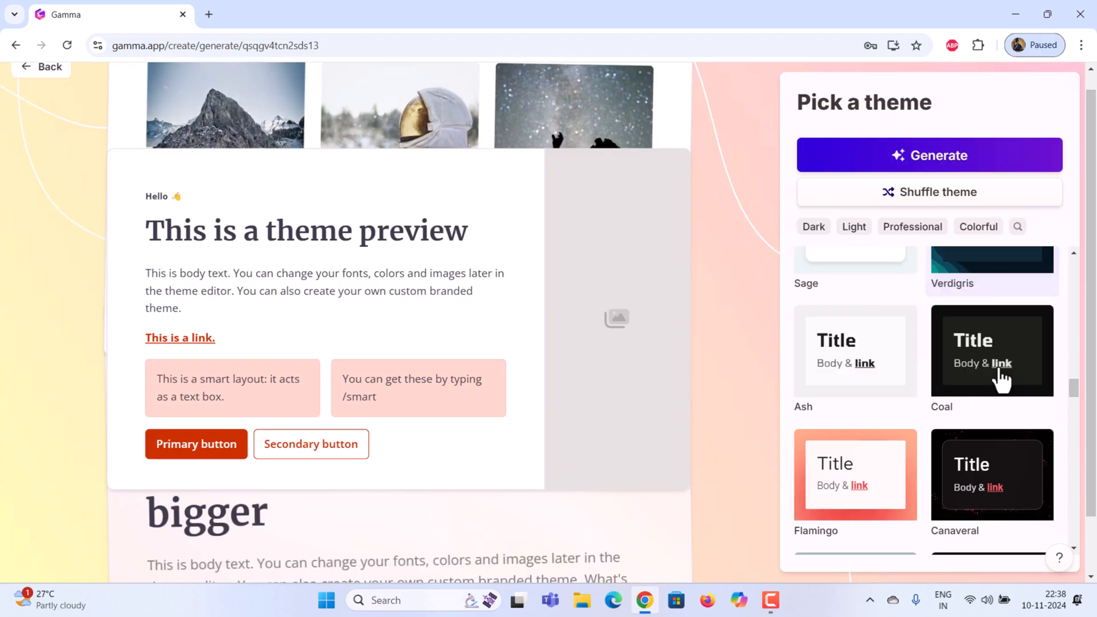
- Generate the eight-slide deck with the chosen theme and bring up its sharing options
scroll(down, 3)
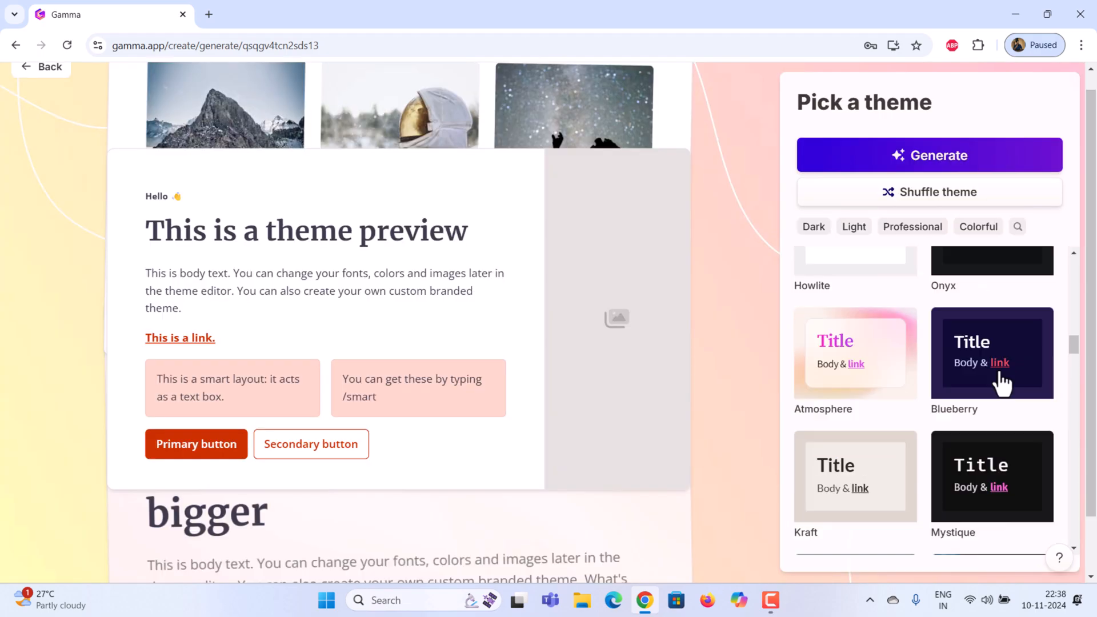
scroll(down, 3)
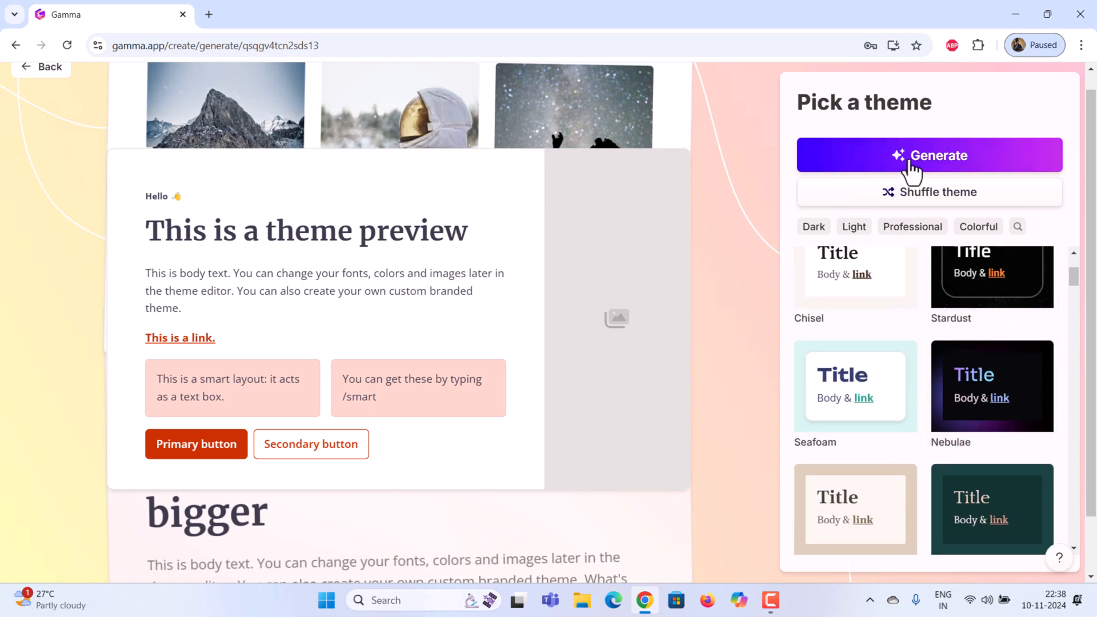
click(927, 154)
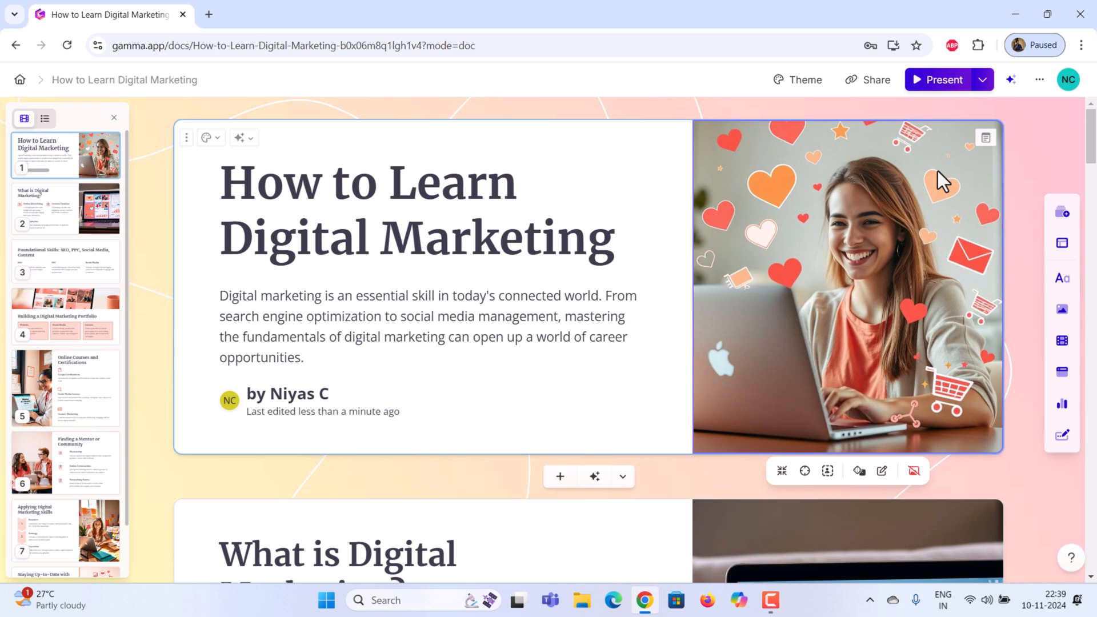
click(874, 78)
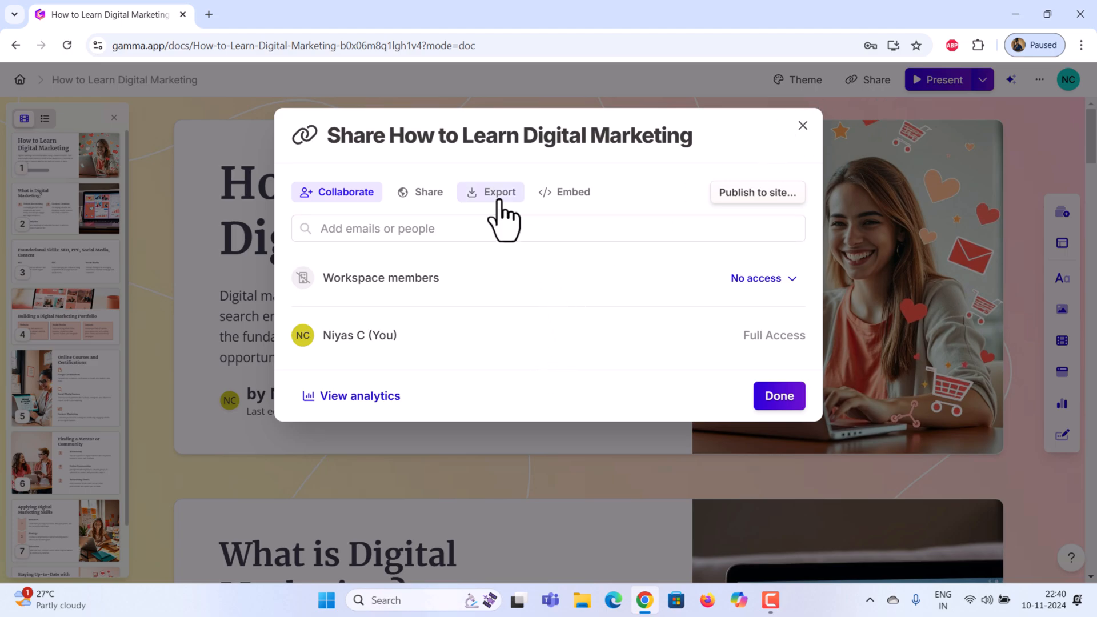
- Export the deck to PowerPoint and download the file
click(499, 192)
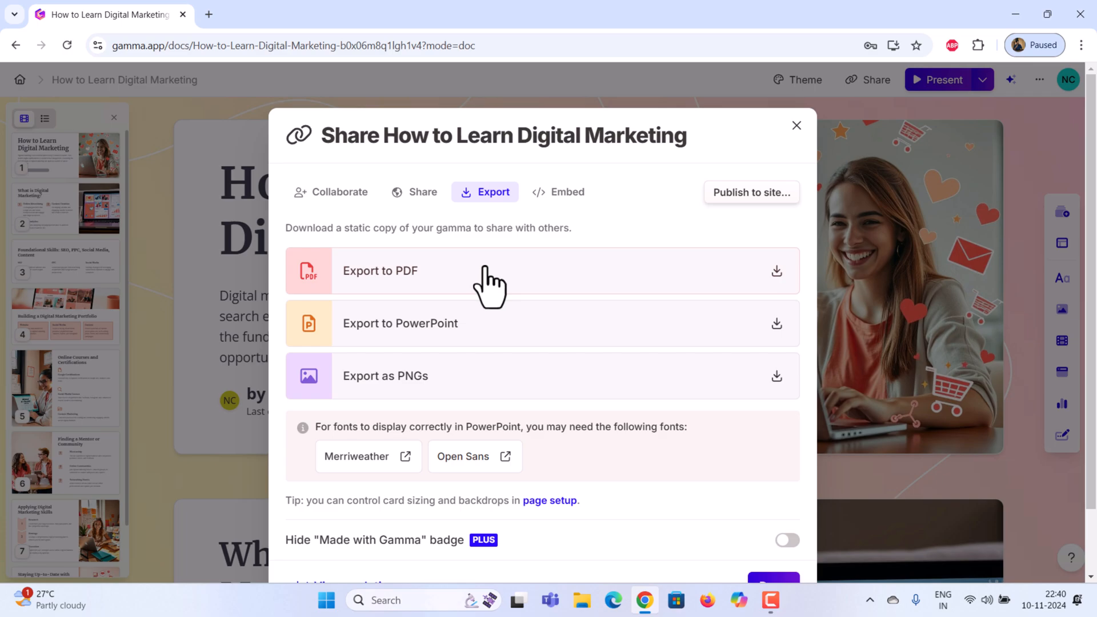
mouse_move(470, 343)
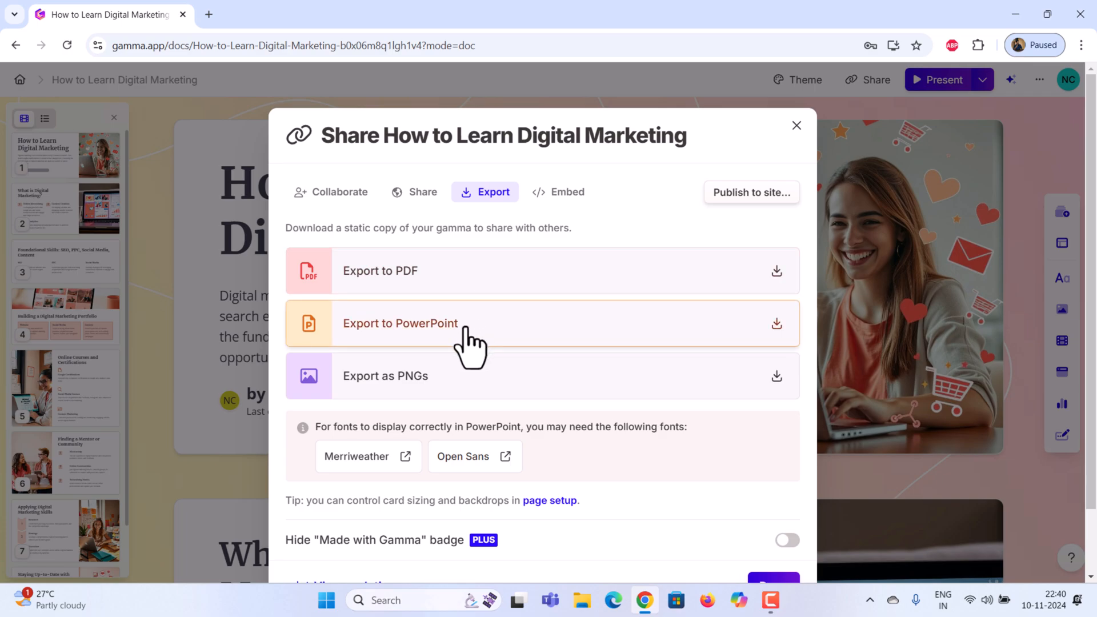
click(400, 324)
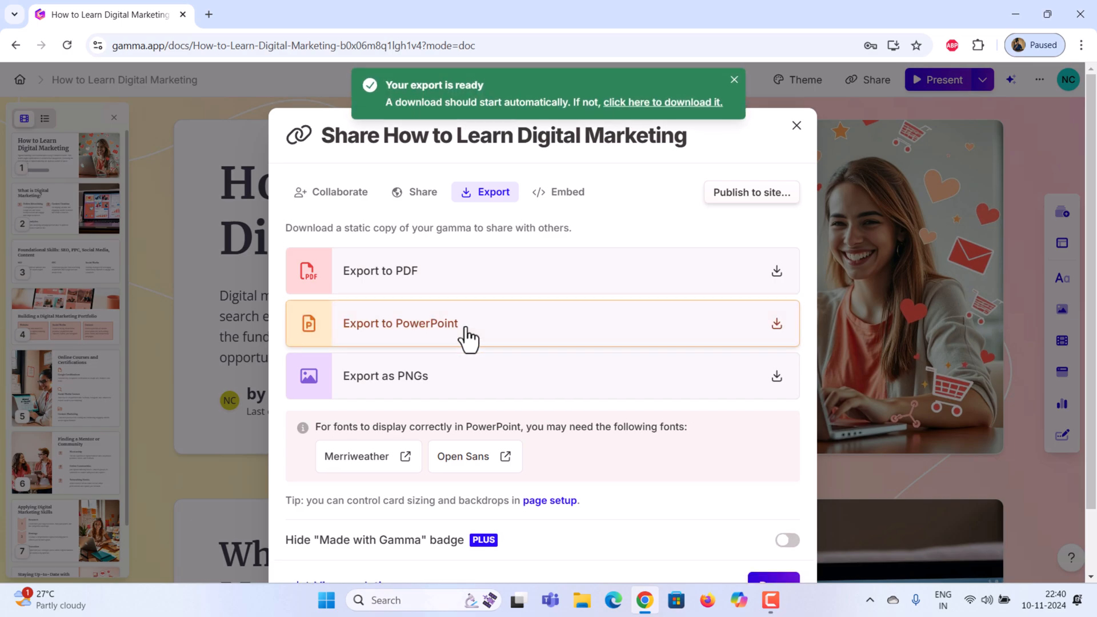
click(400, 323)
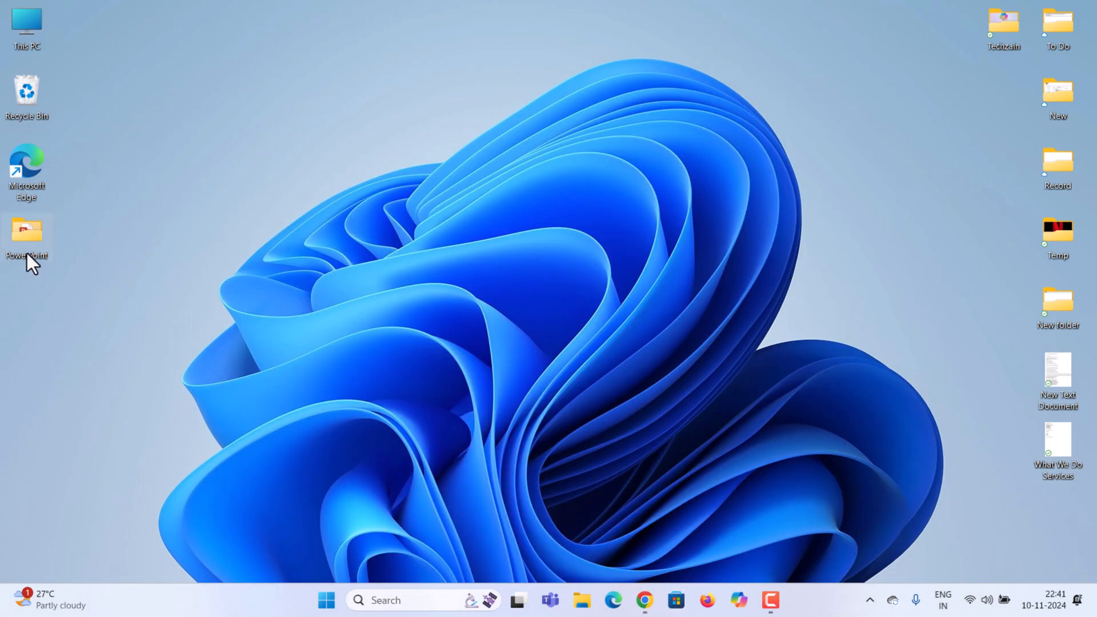
- Open the downloaded deck in PowerPoint from its desktop folder
double_click(27, 234)
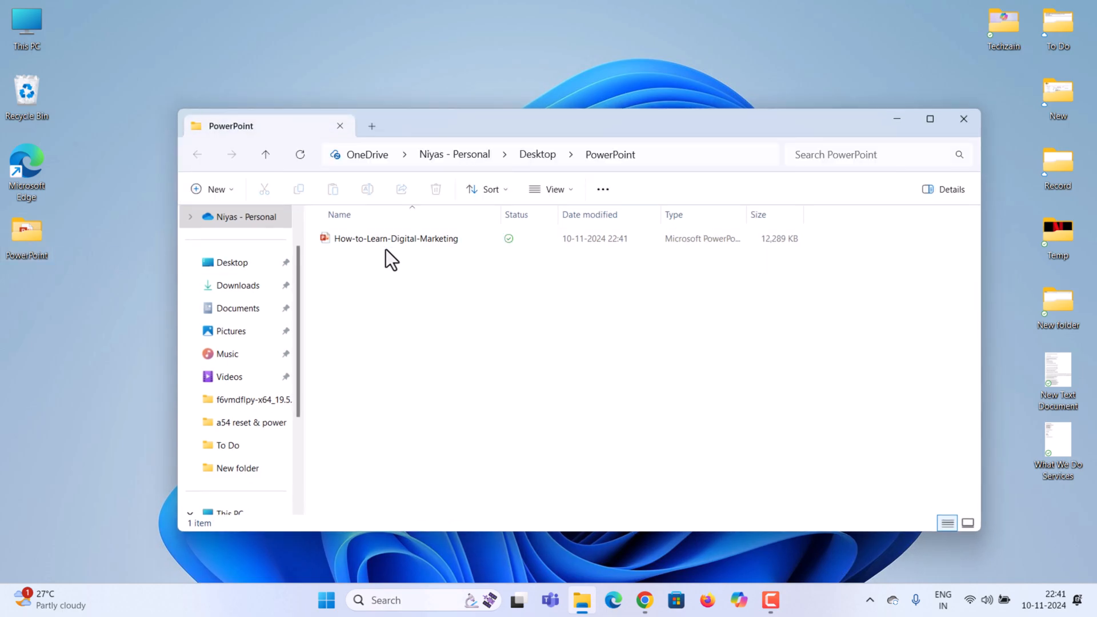
double_click(396, 239)
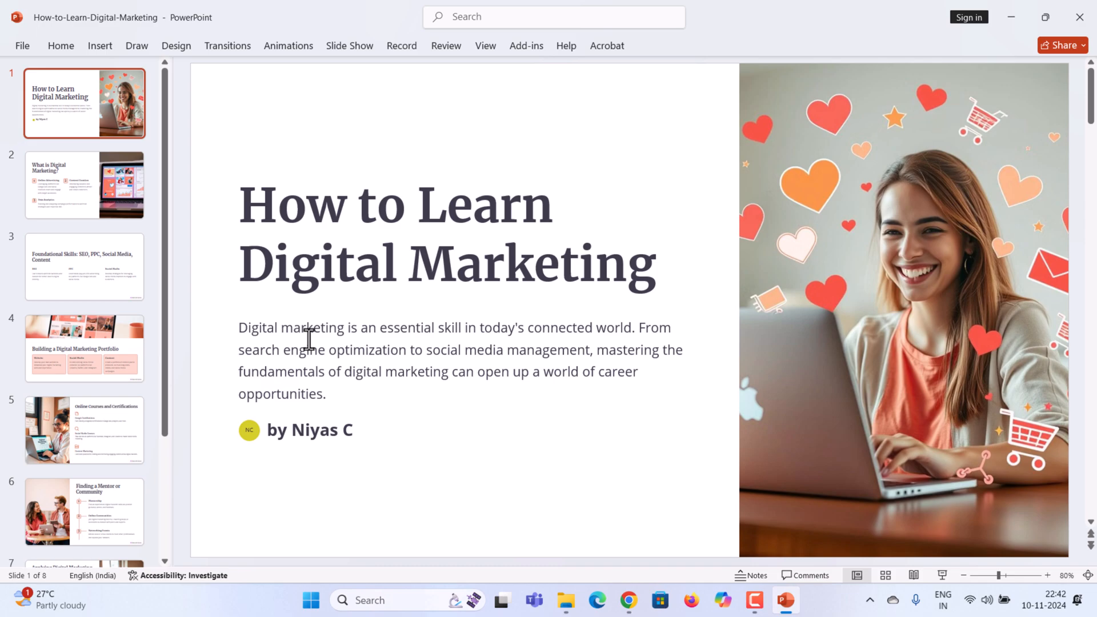
mouse_move(170, 215)
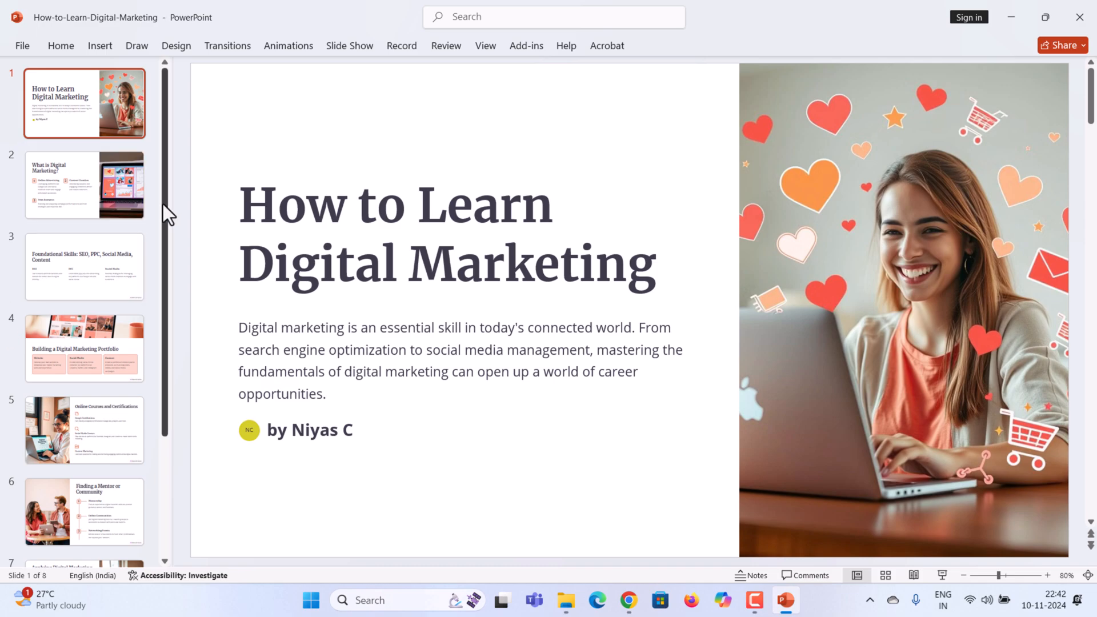
scroll(down, 3)
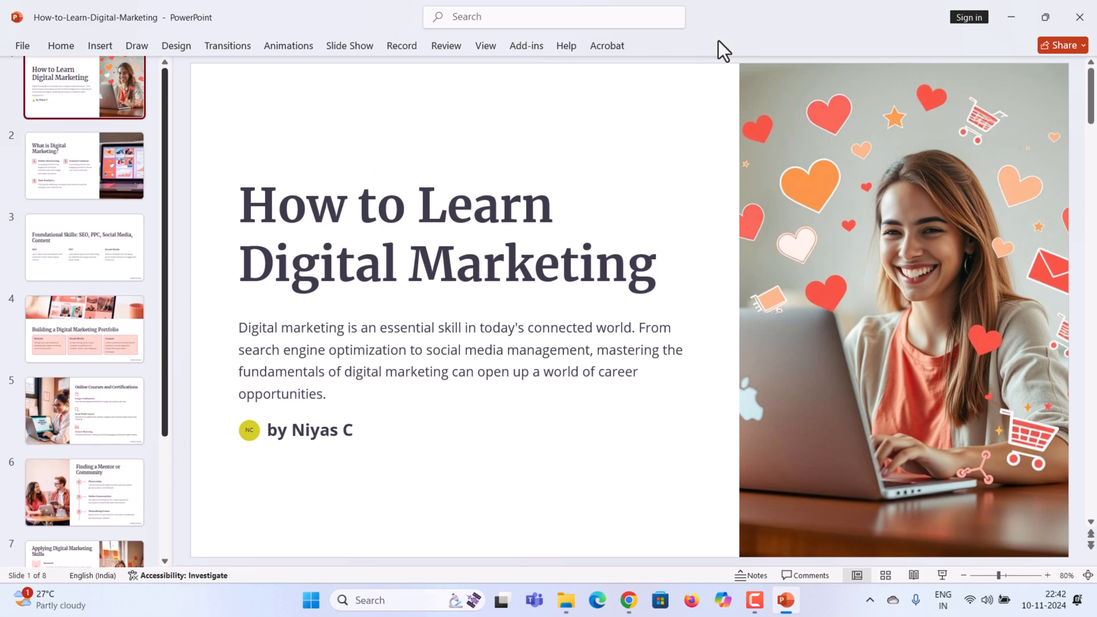